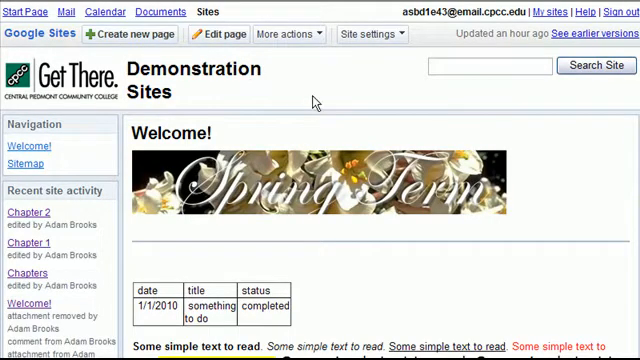
mouse_move(360, 82)
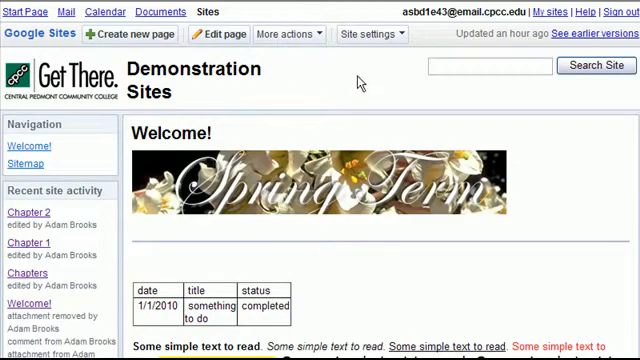
mouse_move(372, 64)
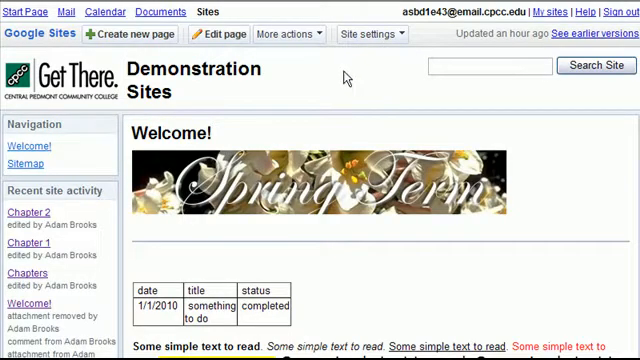
mouse_move(112, 36)
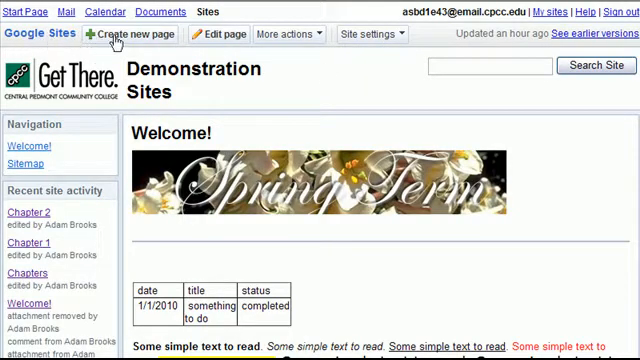
mouse_move(304, 38)
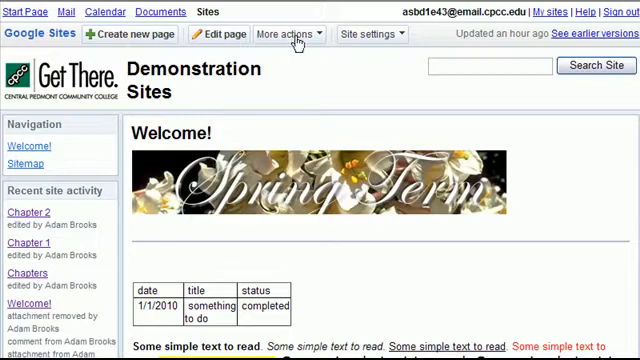
Bring up the More actions menu to reach the site settings.
left_click(372, 32)
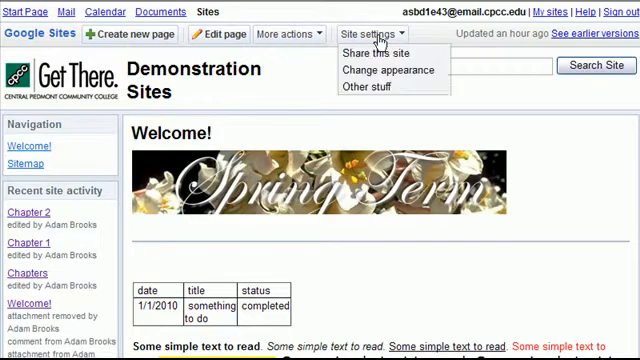
mouse_move(380, 52)
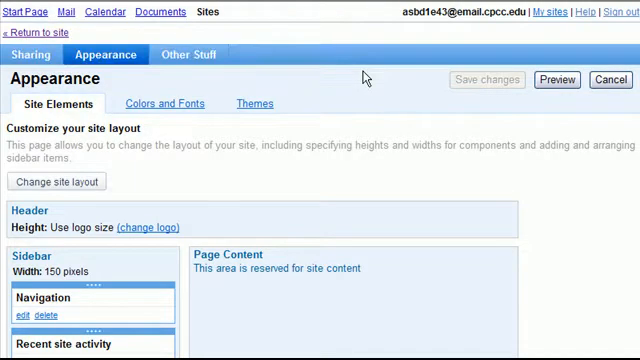
scroll("down", 3)
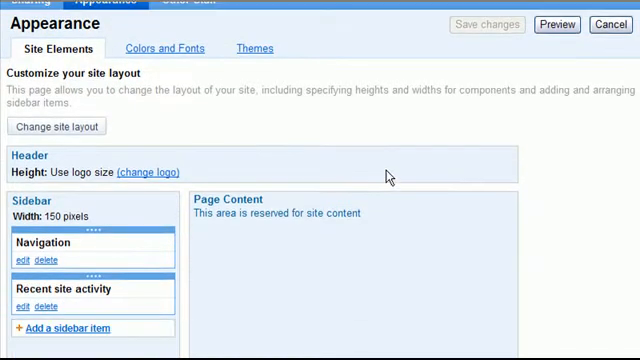
mouse_move(148, 164)
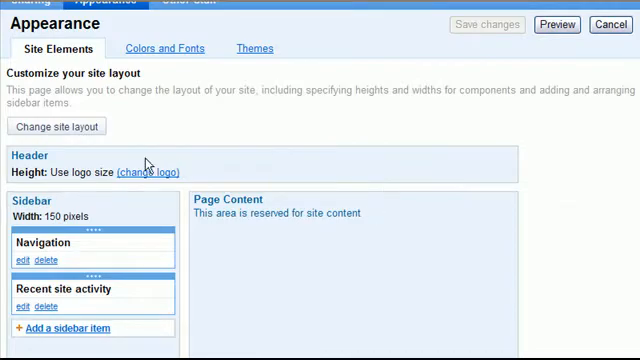
mouse_move(376, 292)
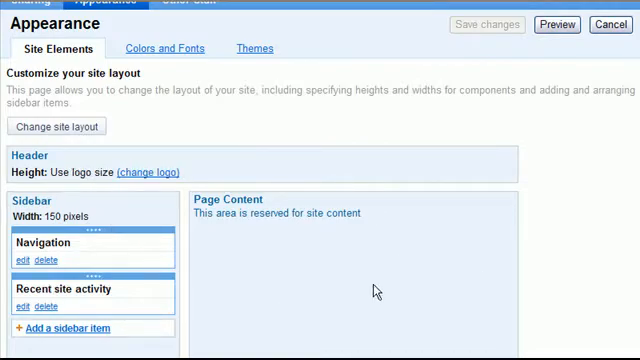
scroll("down", 3)
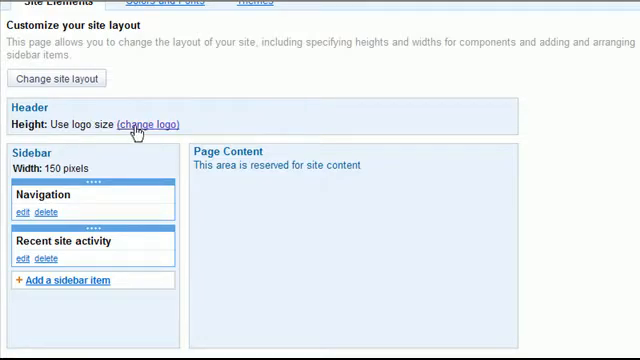
mouse_move(148, 128)
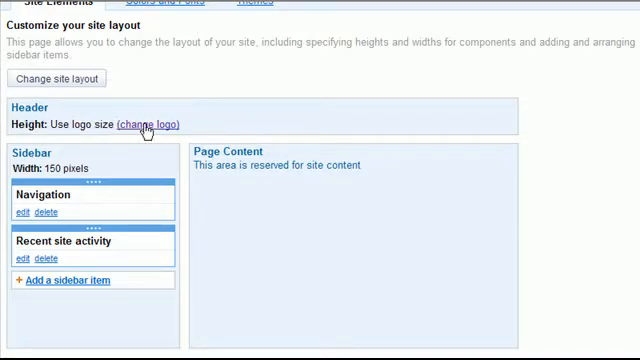
mouse_move(148, 132)
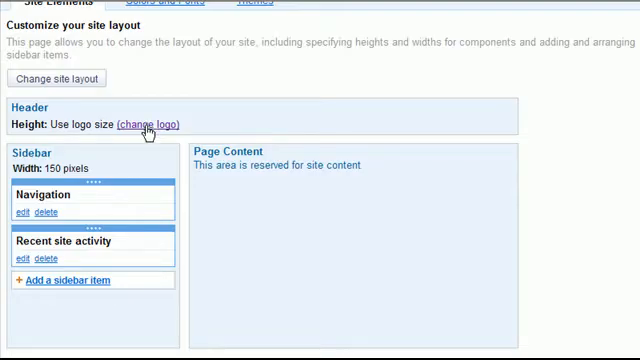
Set a custom header logo using support.jpg from the Banners folder and apply it.
left_click(148, 124)
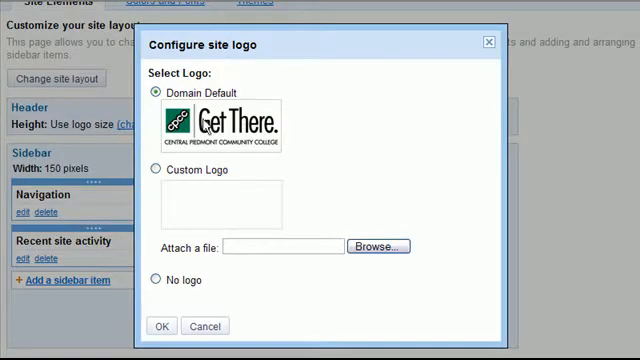
mouse_move(208, 136)
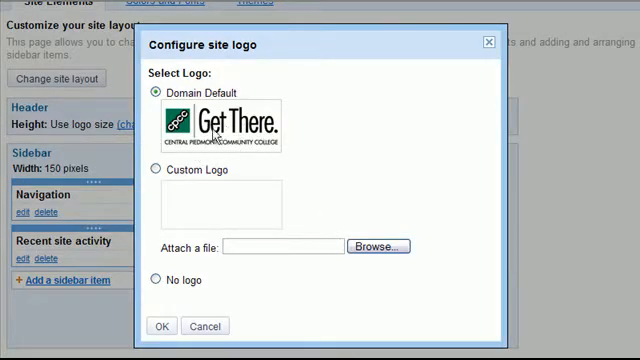
mouse_move(328, 172)
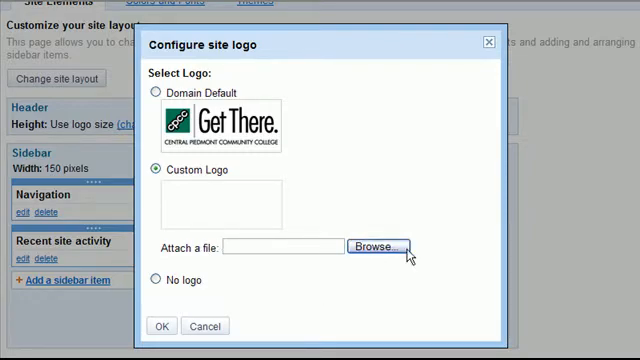
left_click(380, 244)
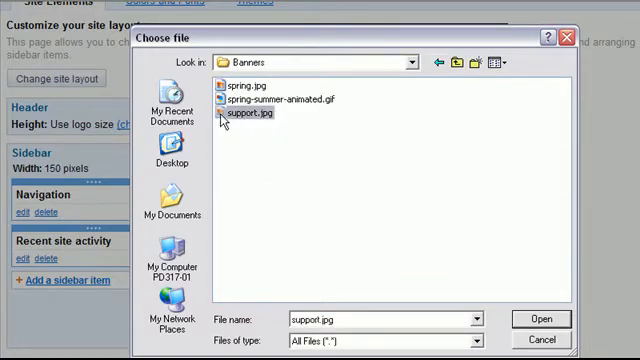
left_click(548, 316)
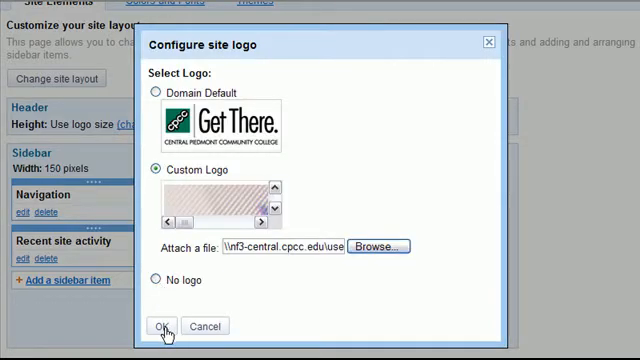
left_click(160, 326)
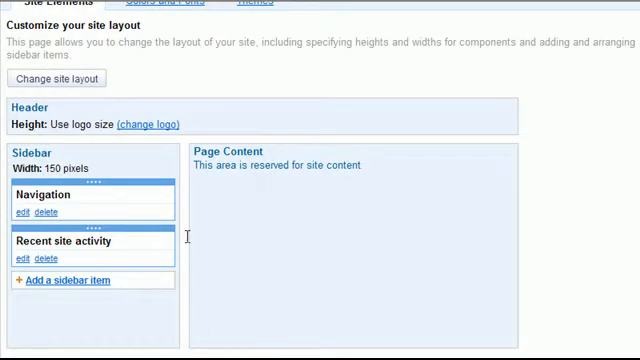
Stay on the page when warned about unsaved changes, then save the layout changes.
scroll("down", 3)
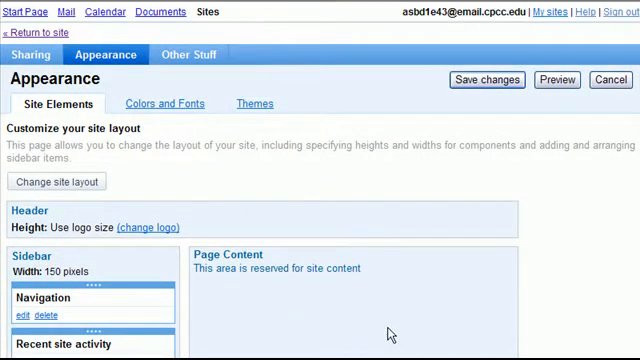
mouse_move(144, 104)
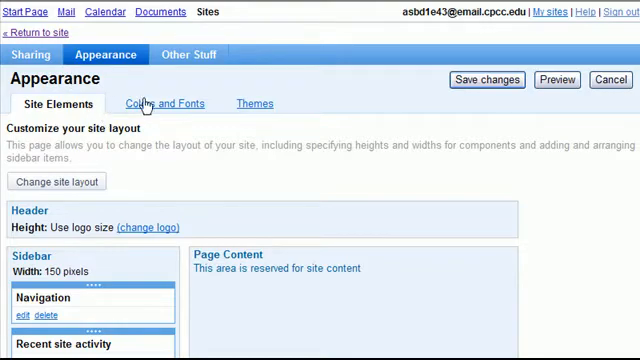
mouse_move(164, 108)
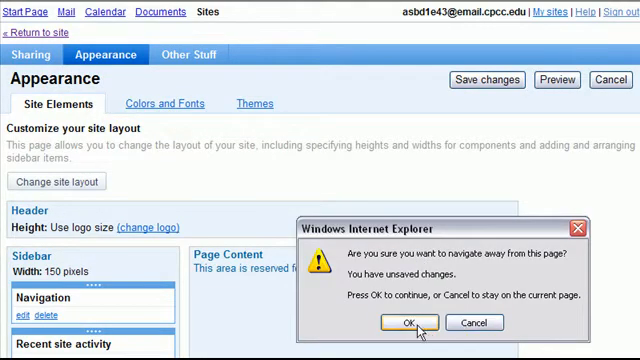
left_click(404, 322)
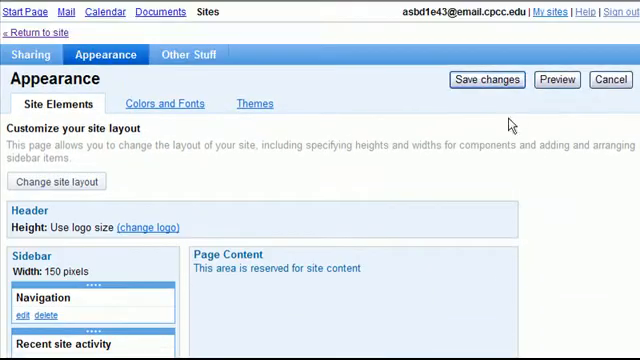
scroll("down", 3)
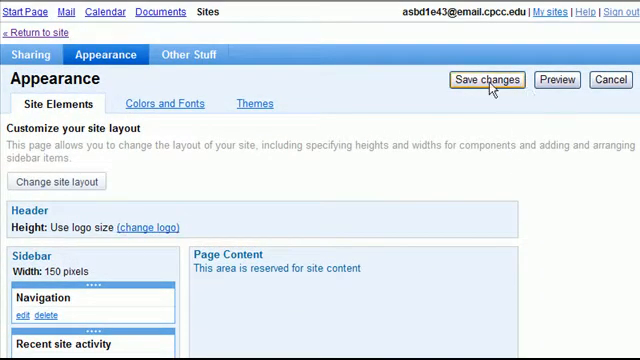
left_click(492, 80)
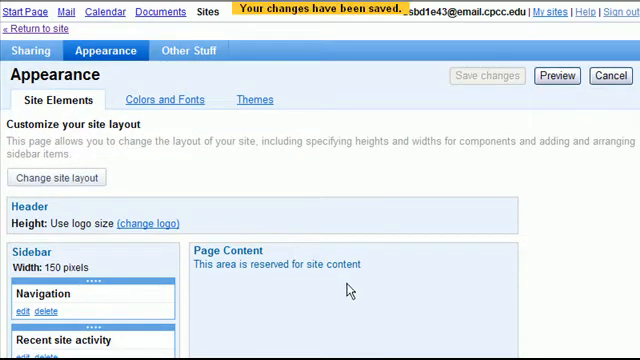
mouse_move(168, 104)
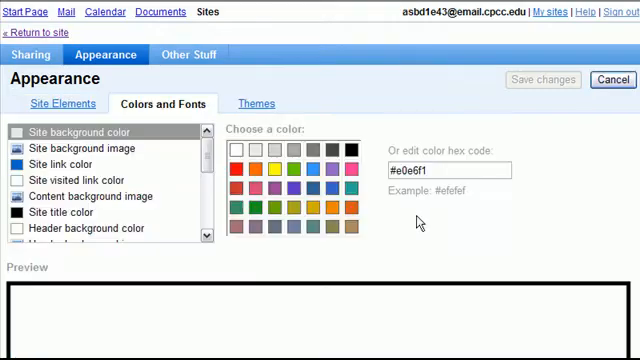
Scroll through the Colors and Fonts settings with the Help banner previewed.
scroll("down", 3)
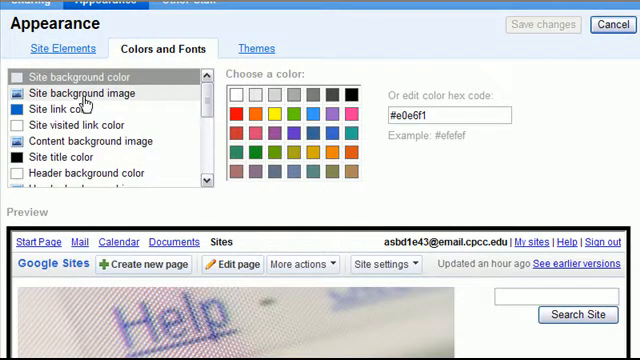
scroll("down", 3)
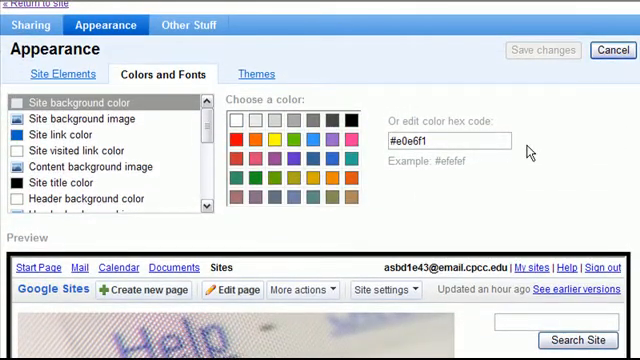
mouse_move(248, 238)
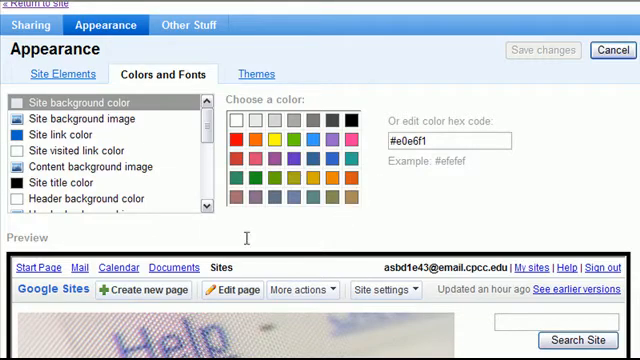
mouse_move(72, 168)
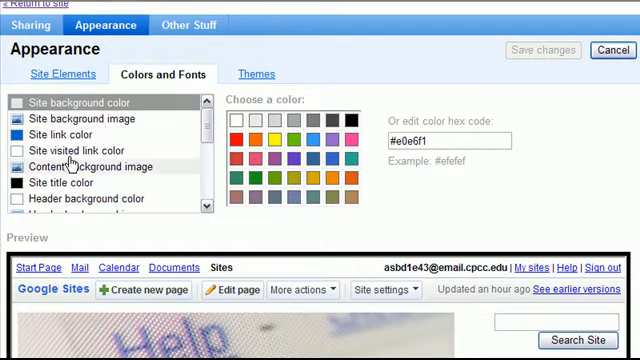
scroll("down", 3)
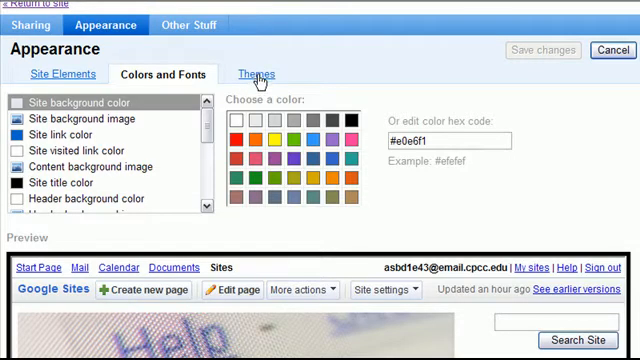
Browse the Themes gallery, choose a green theme and save the change.
left_click(252, 74)
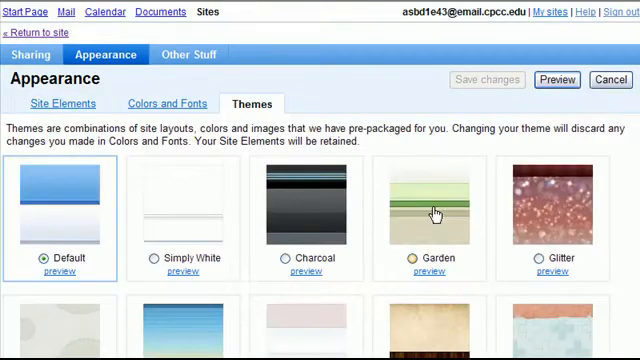
scroll("down", 3)
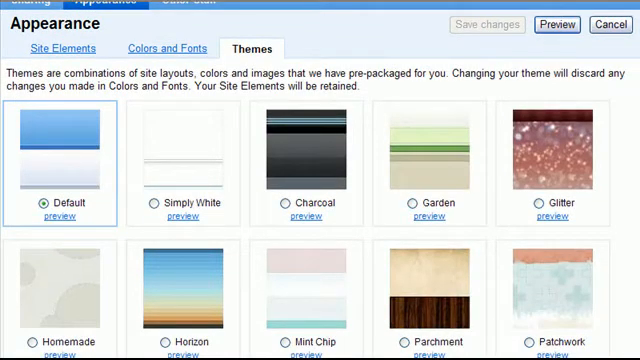
scroll("down", 3)
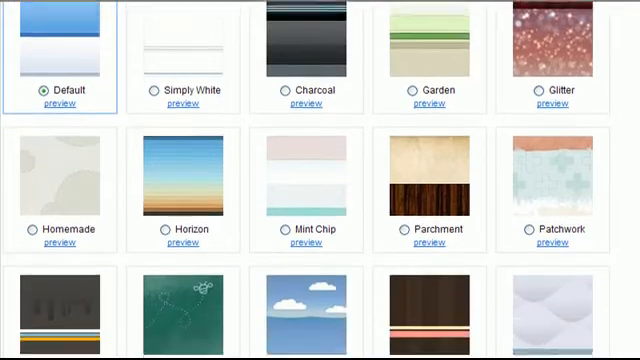
scroll("down", 3)
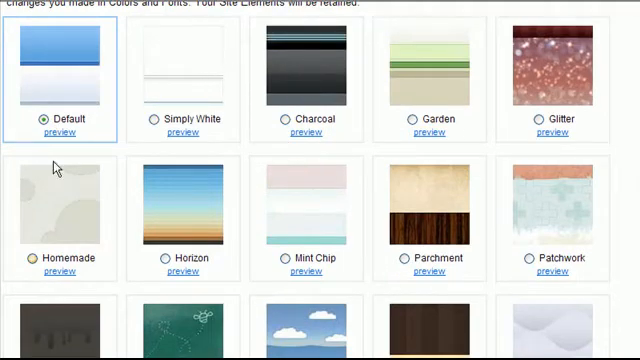
scroll("down", 3)
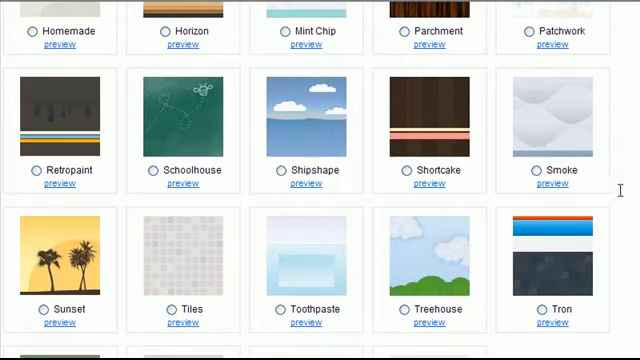
scroll("down", 3)
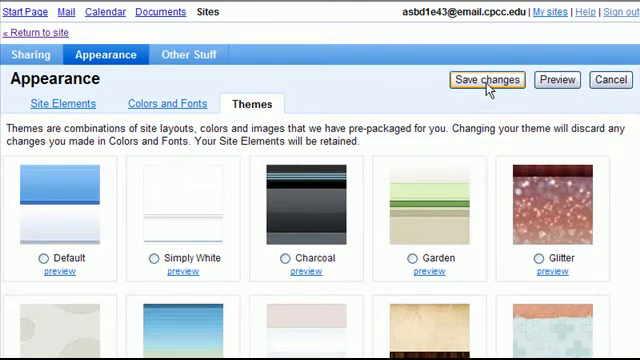
left_click(492, 80)
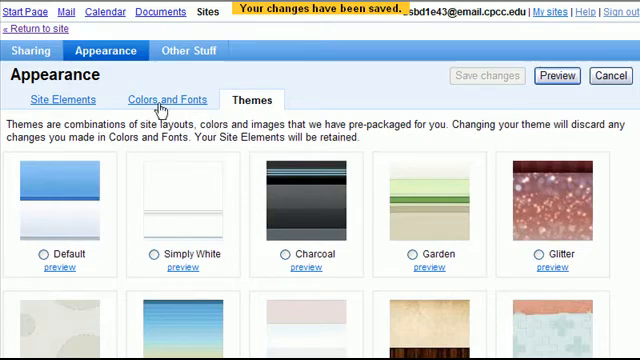
In Colors and Fonts, select Sidebar title background color and give it a new swatch colour.
left_click(168, 100)
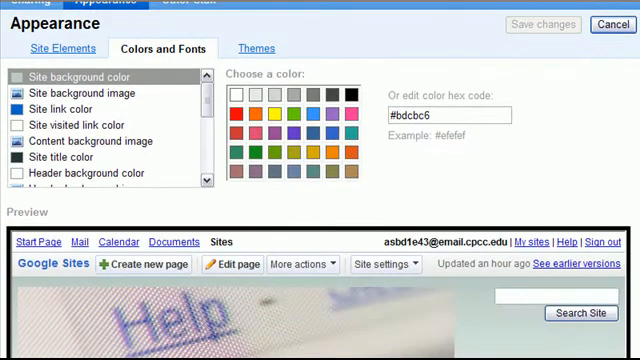
scroll("down", 3)
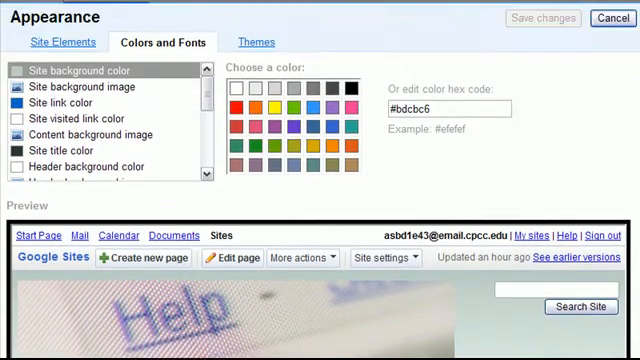
scroll("down", 3)
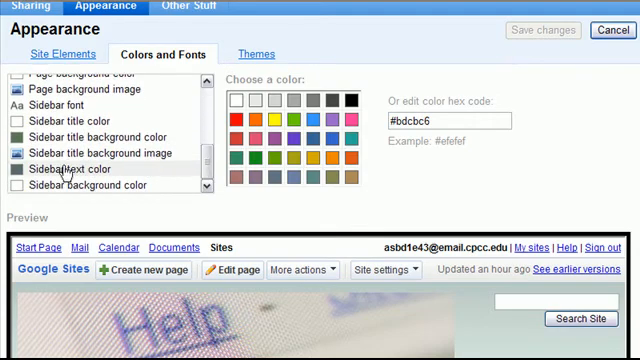
left_click(100, 136)
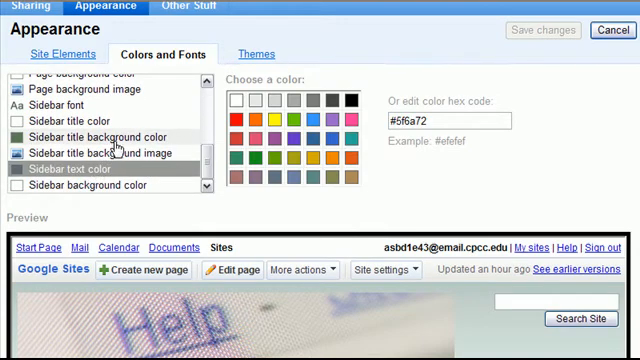
left_click(300, 144)
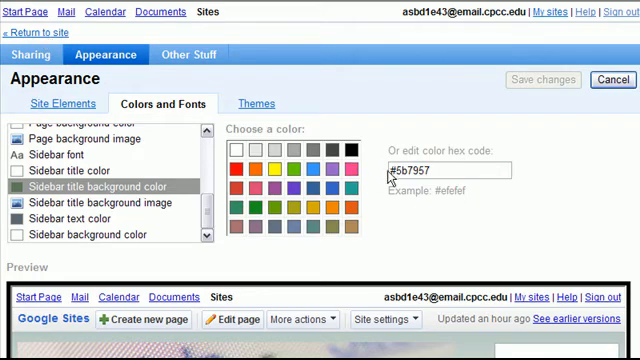
Return to the site and view the Welcome page with the Help banner header.
left_click(608, 80)
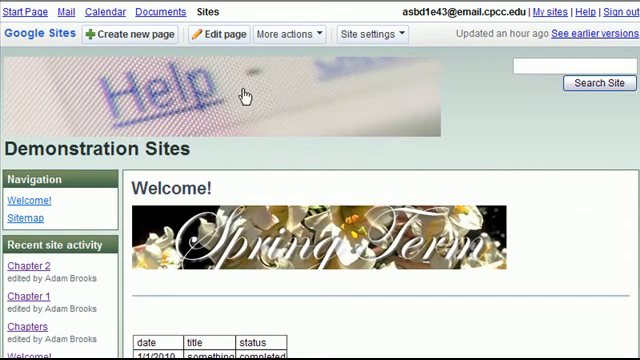
mouse_move(612, 216)
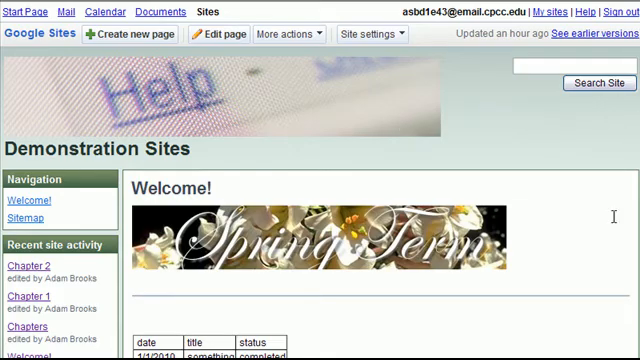
scroll("down", 3)
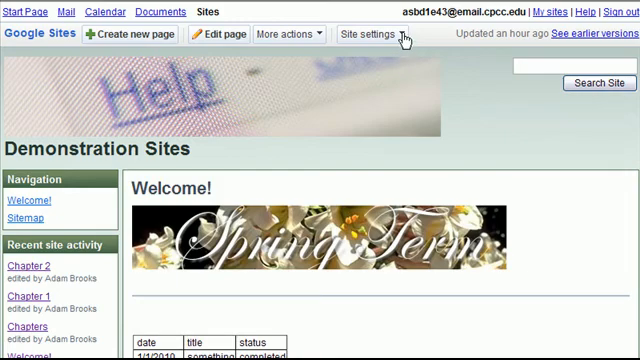
mouse_move(416, 36)
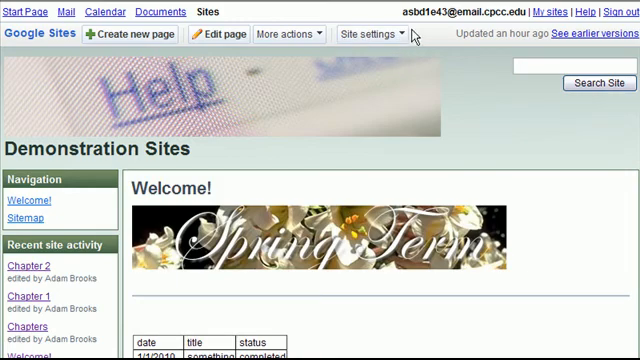